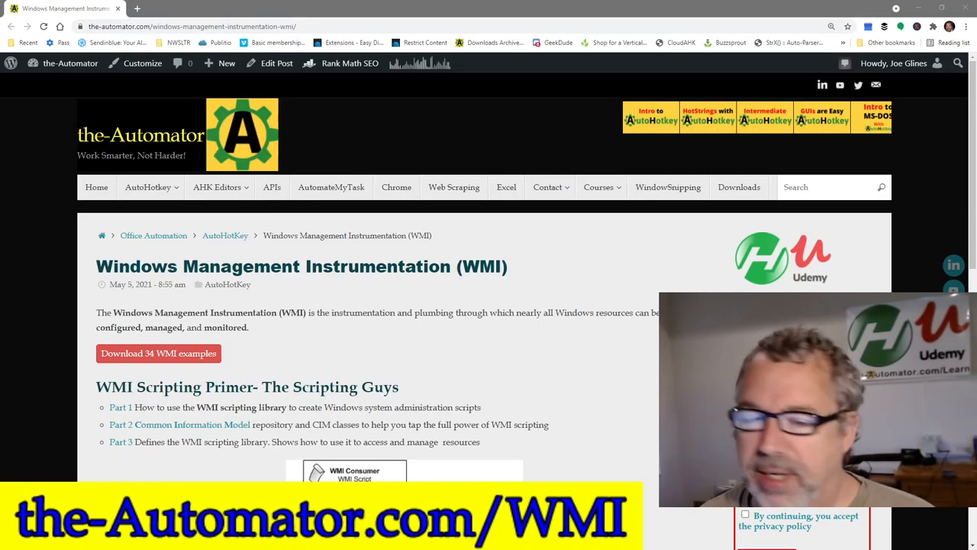
mouse_move(575, 334)
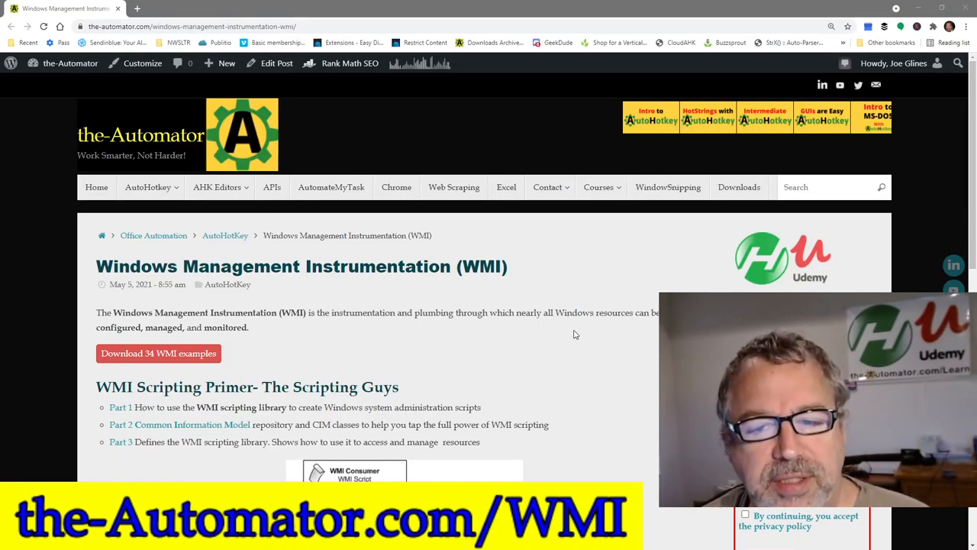
Scroll through the WMI scripts folder and open AntiSpyware Status.ahk in AHK Studio
scroll(down, 3)
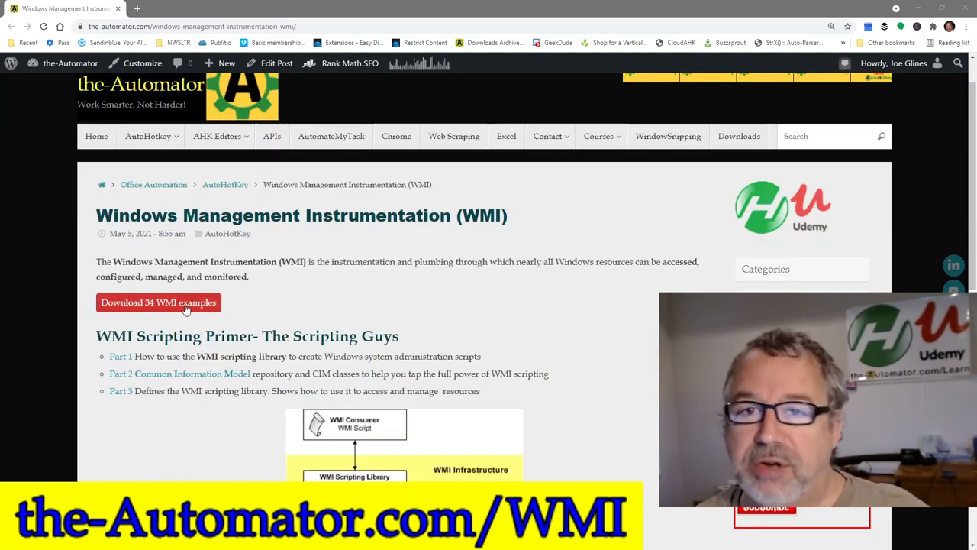
mouse_move(535, 300)
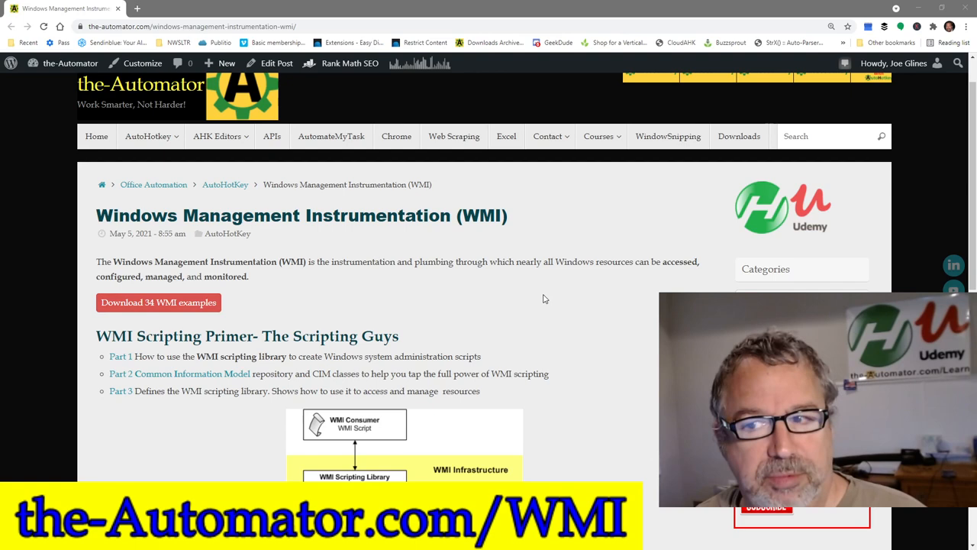
scroll(down, 3)
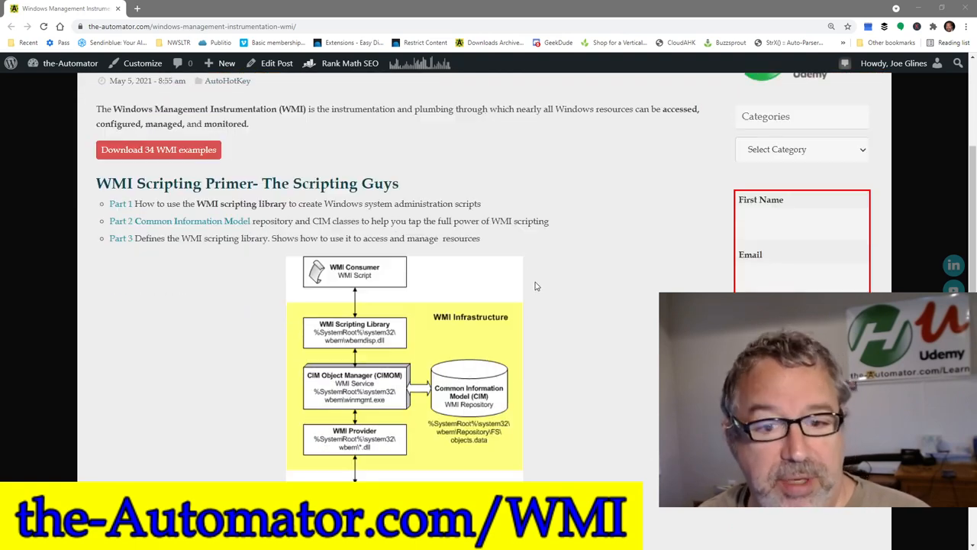
scroll(down, 3)
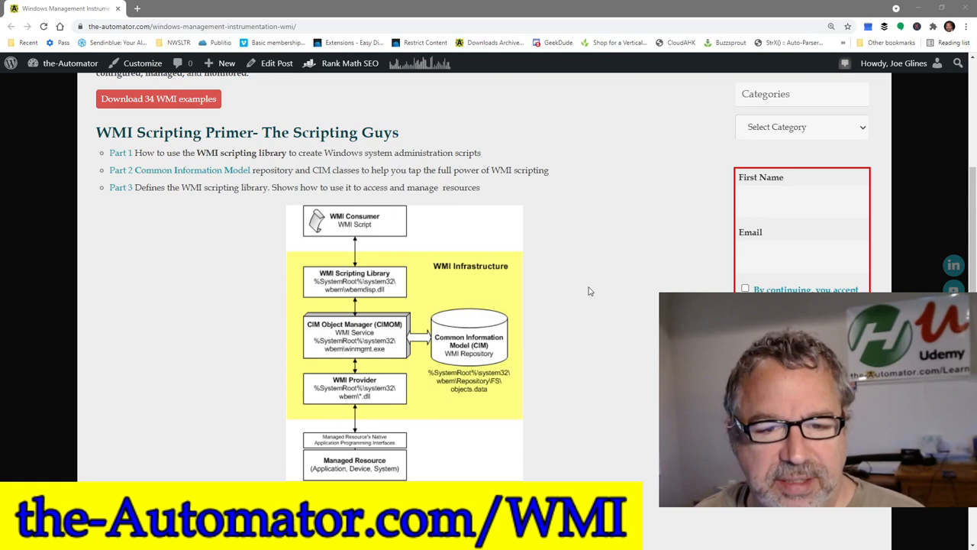
mouse_move(590, 286)
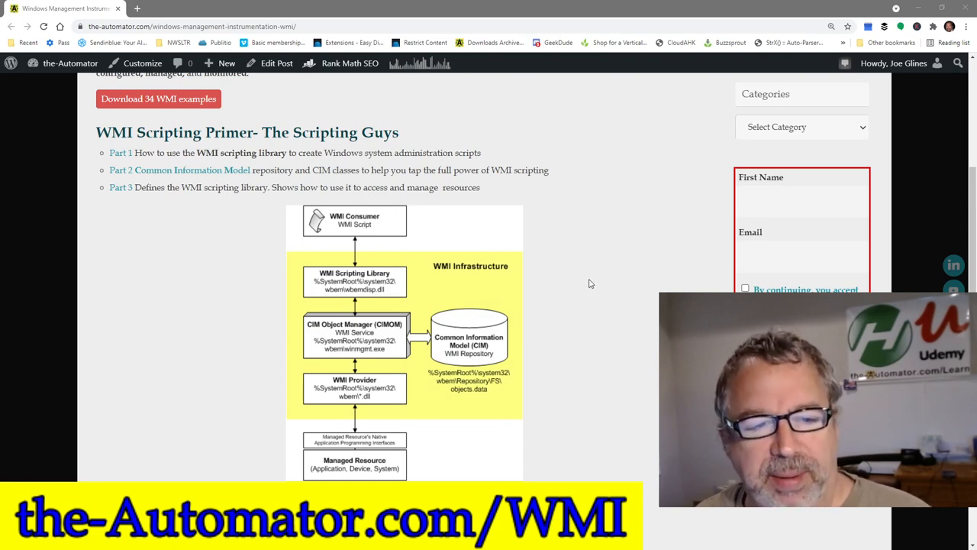
scroll(down, 3)
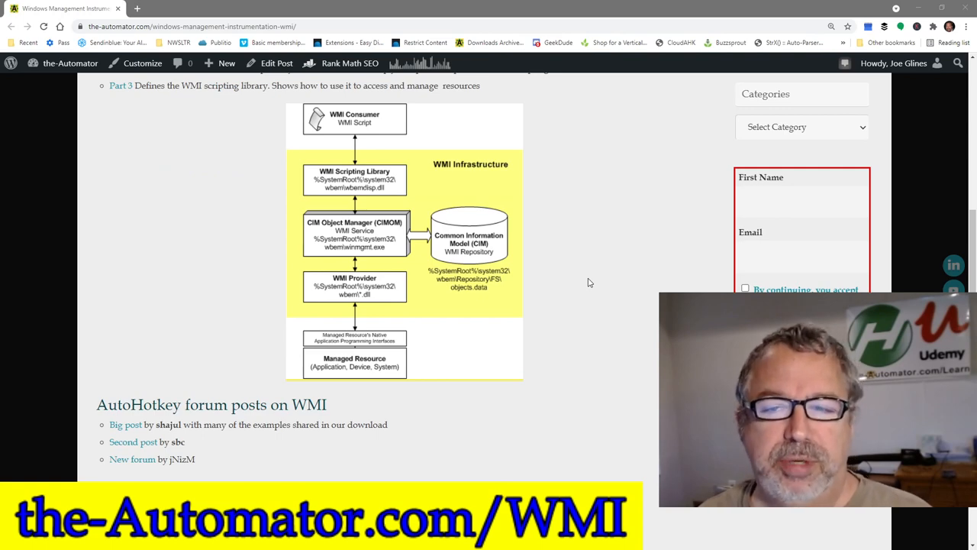
scroll(down, 3)
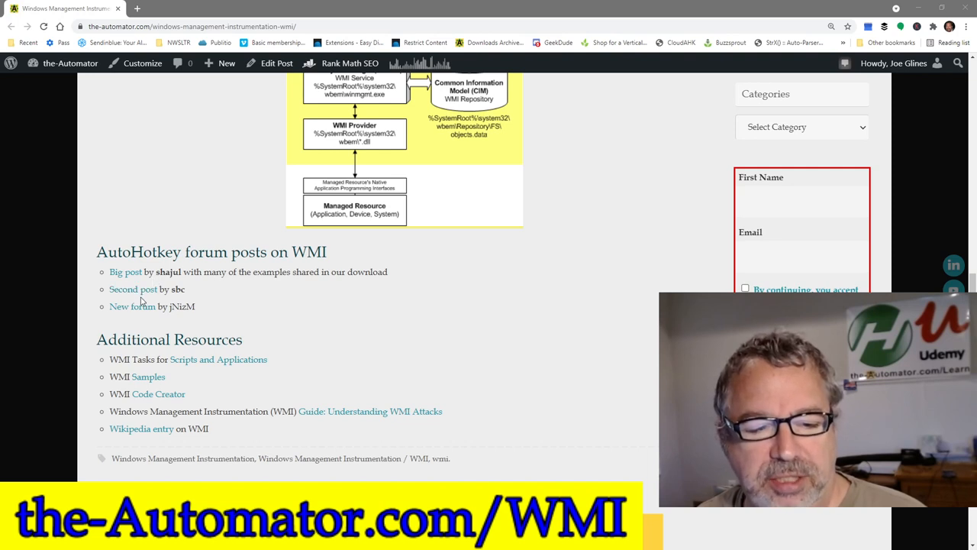
mouse_move(205, 302)
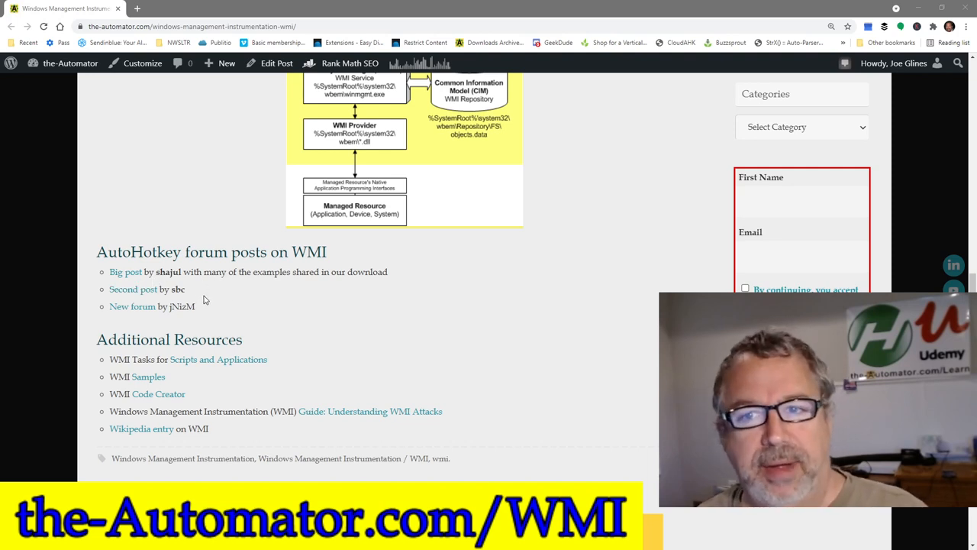
scroll(down, 3)
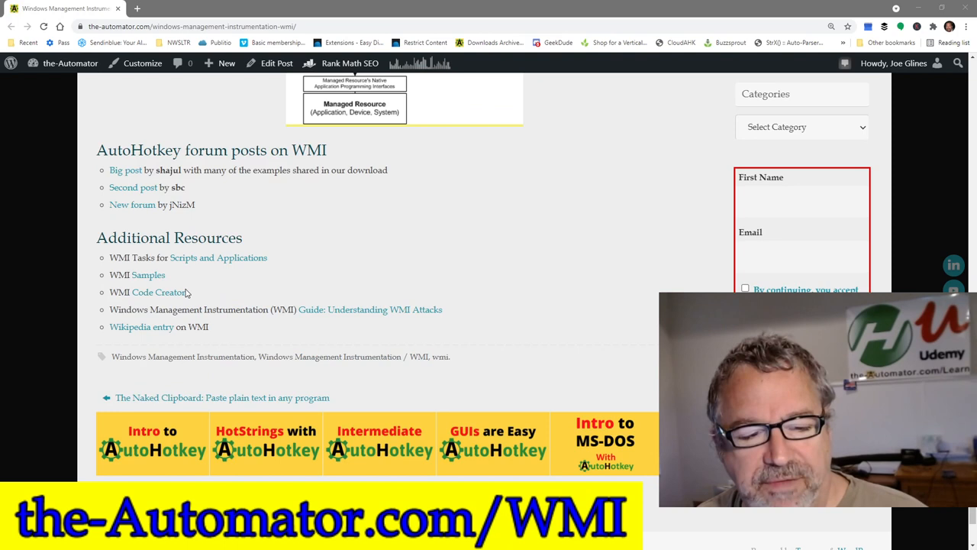
mouse_move(312, 300)
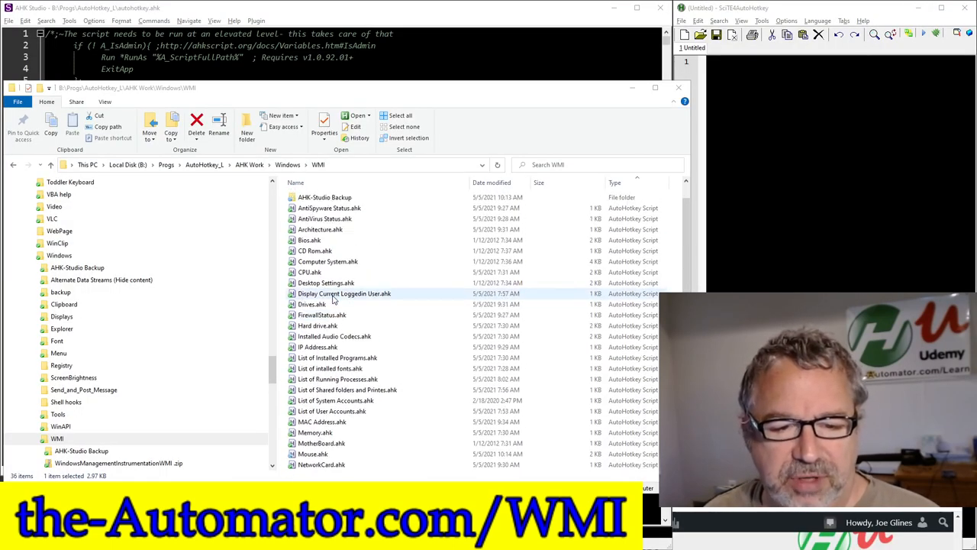
click(329, 208)
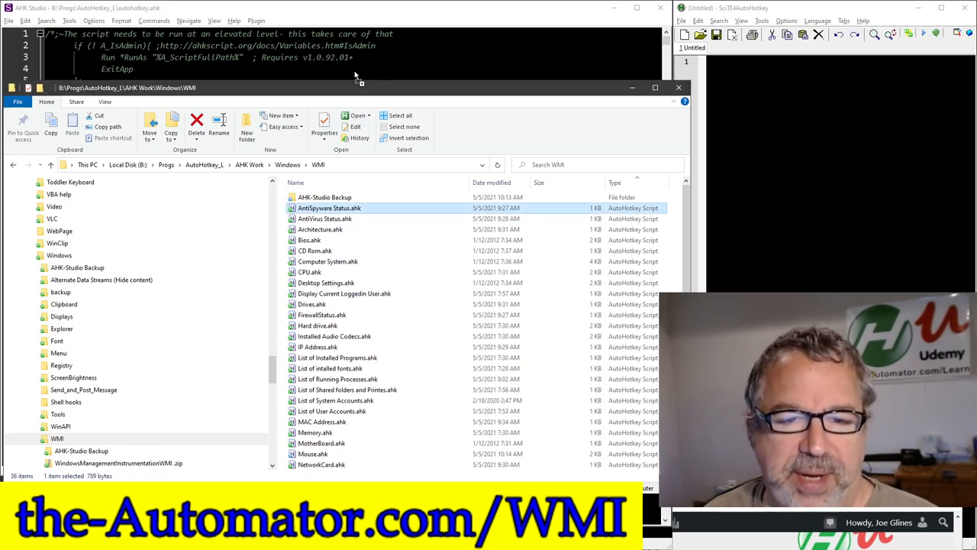
double_click(329, 207)
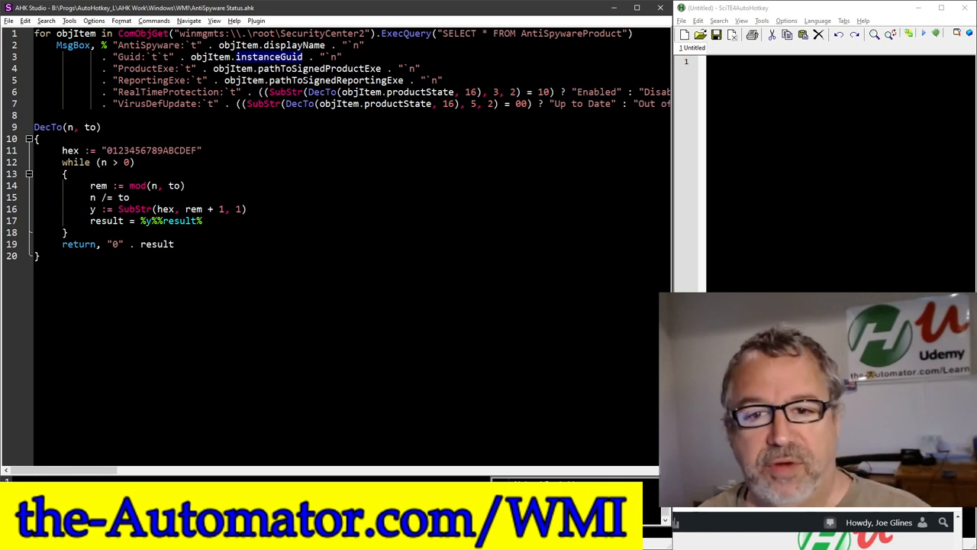
Run AntiSpyware Status.ahk and dismiss the Windows Defender status report
double_click(571, 33)
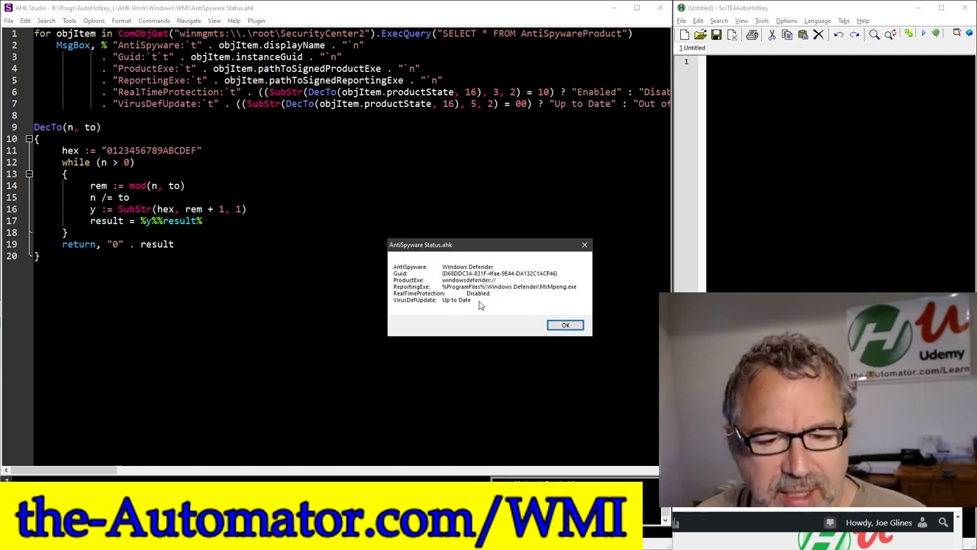
mouse_move(566, 325)
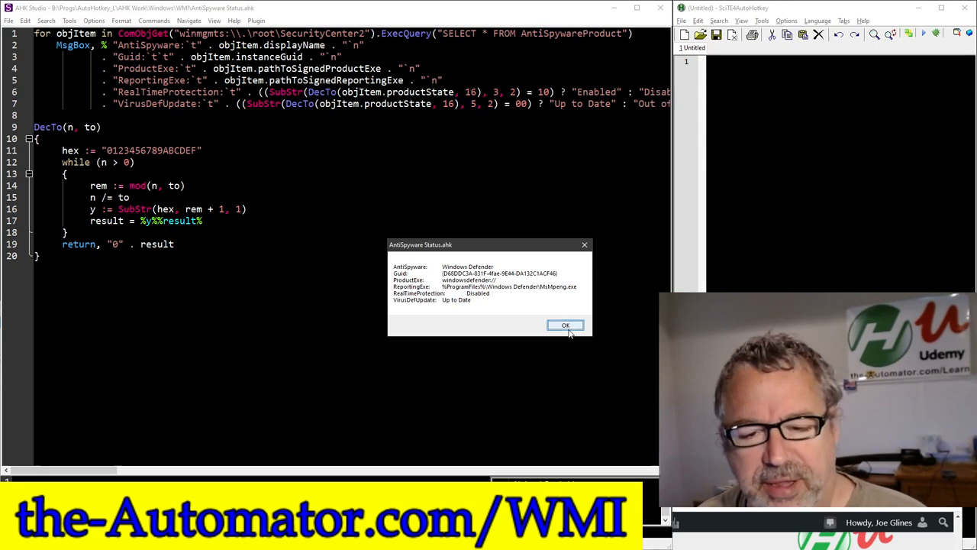
click(565, 325)
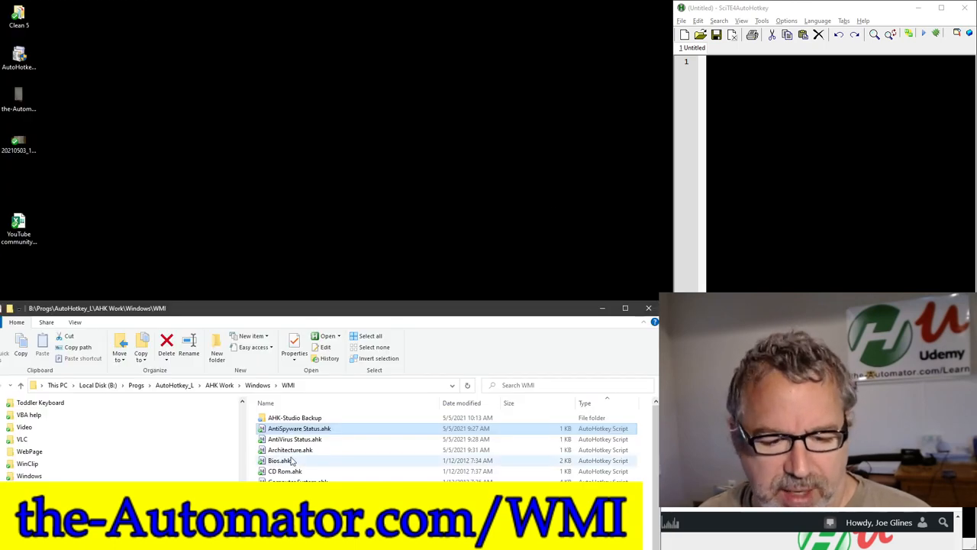
Run AntiVirus Status.ahk, dismiss the Malwarebytes report, and enlarge the scripts folder window
double_click(295, 439)
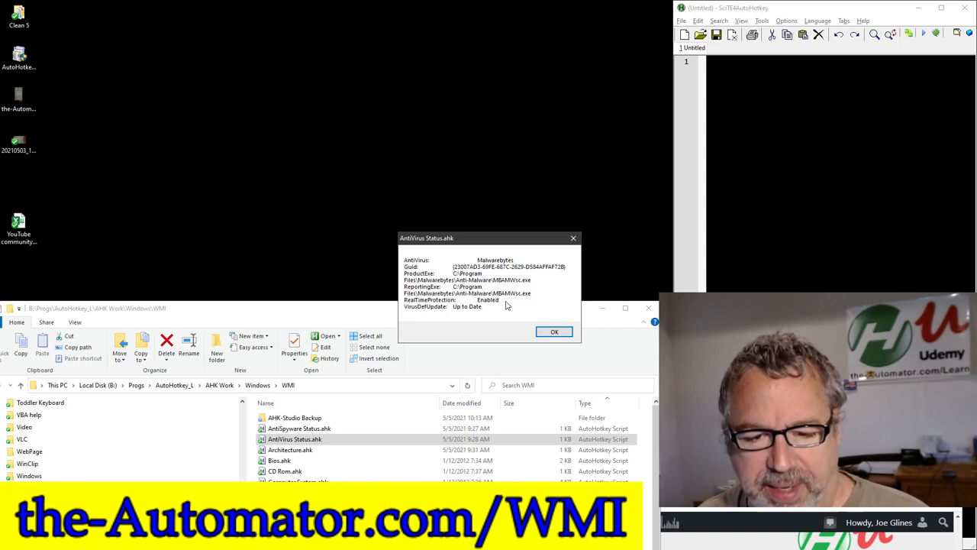
click(554, 332)
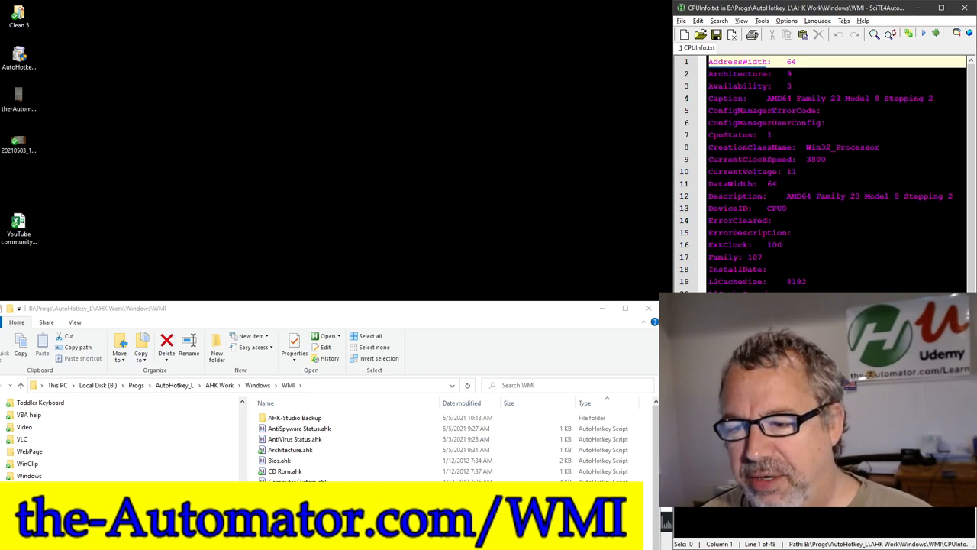
scroll(down, 3)
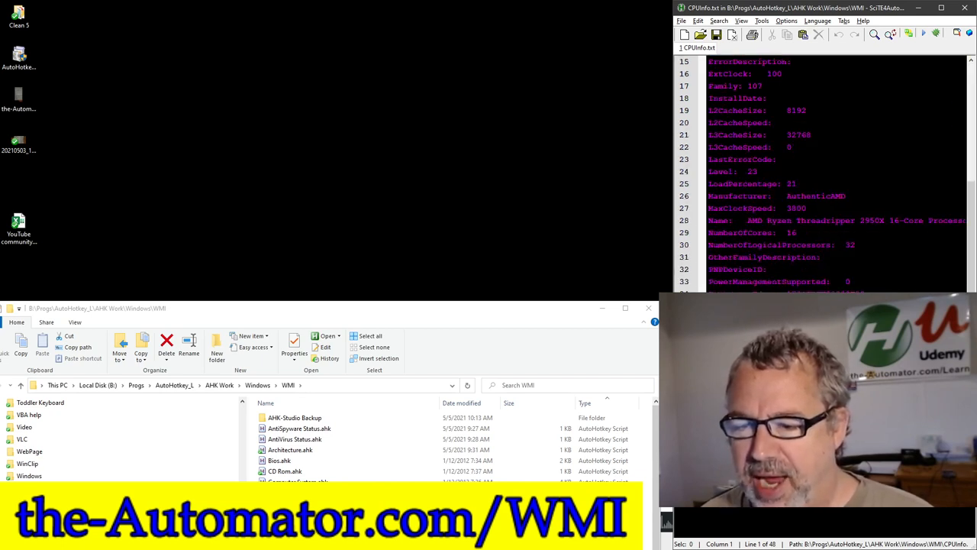
double_click(824, 220)
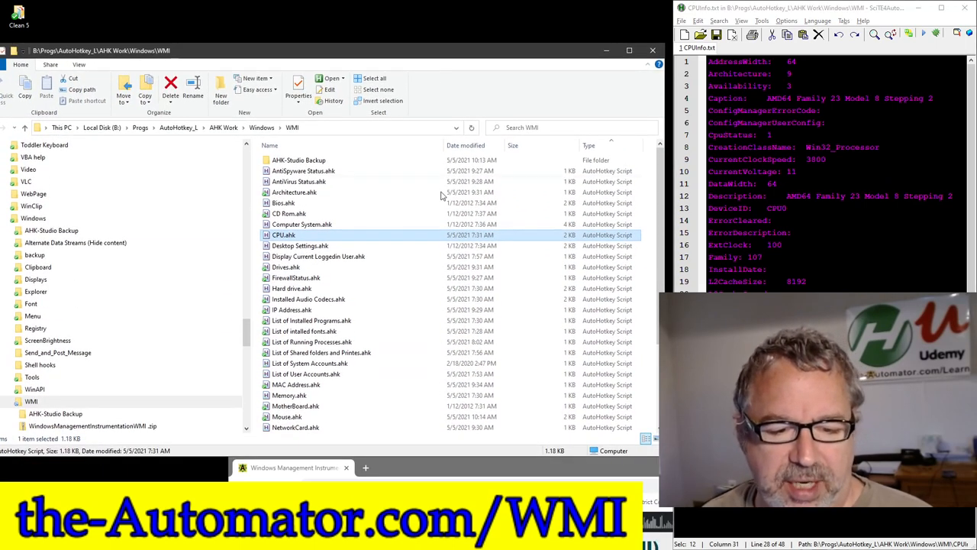
mouse_move(341, 256)
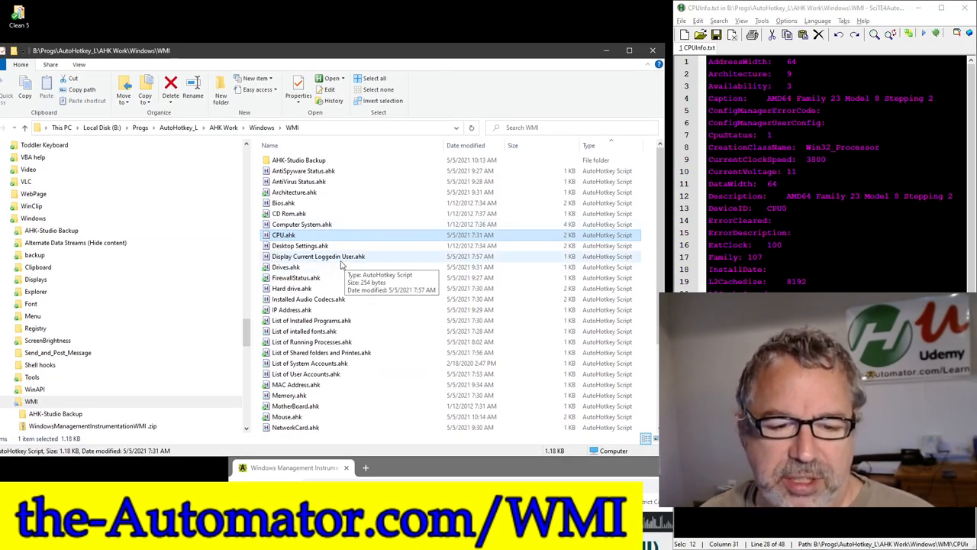
click(287, 266)
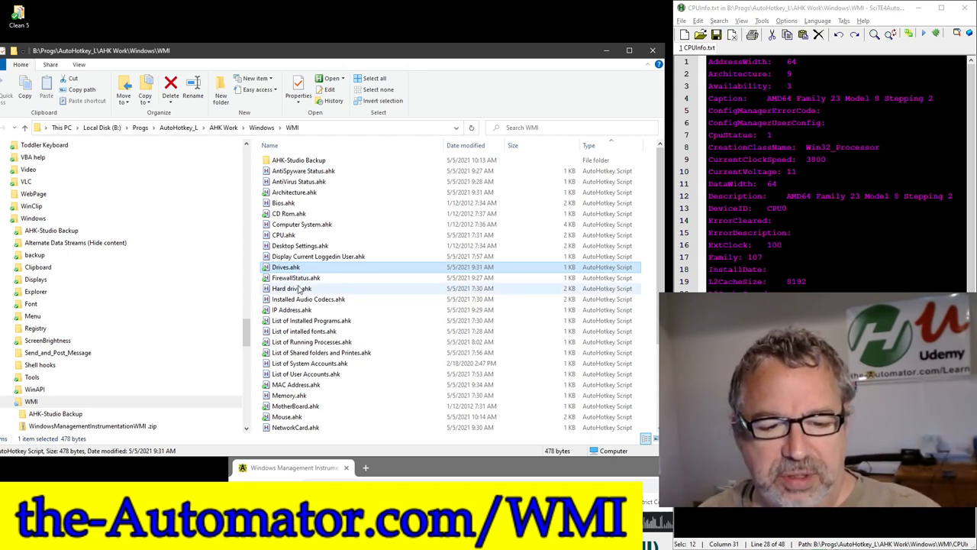
click(292, 287)
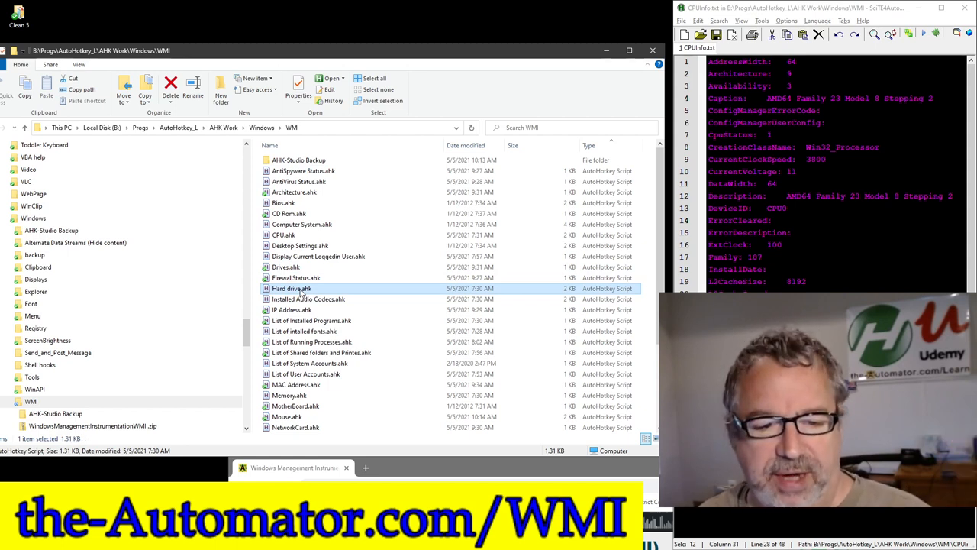
click(308, 299)
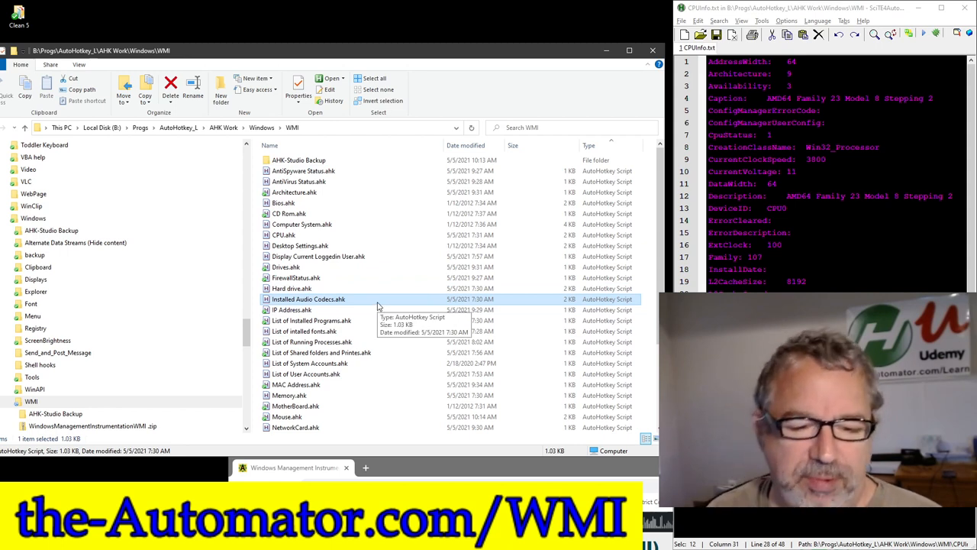
click(312, 320)
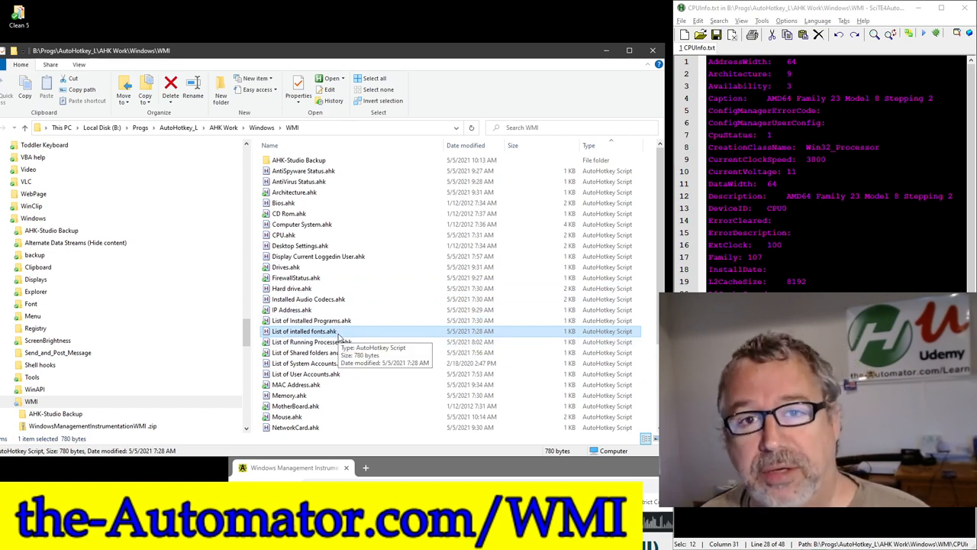
scroll(down, 3)
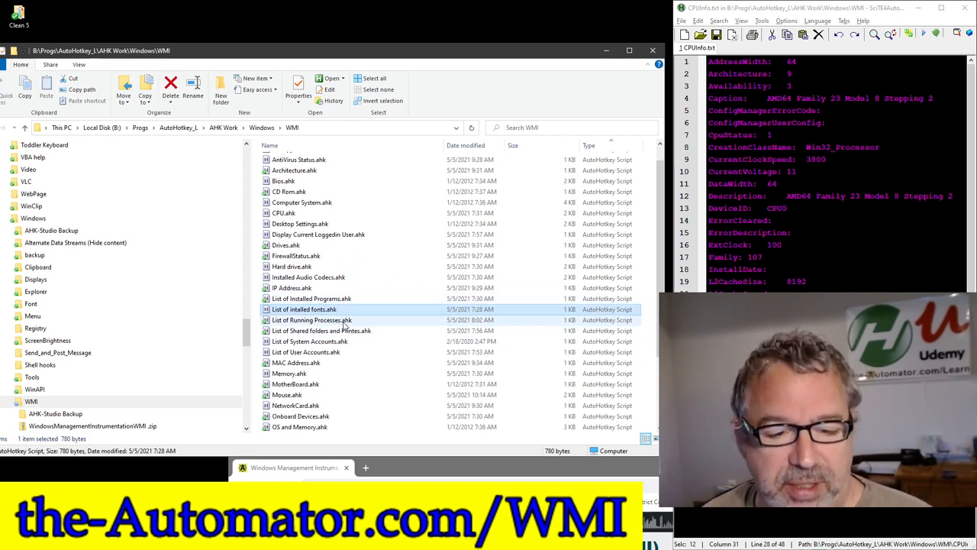
scroll(down, 3)
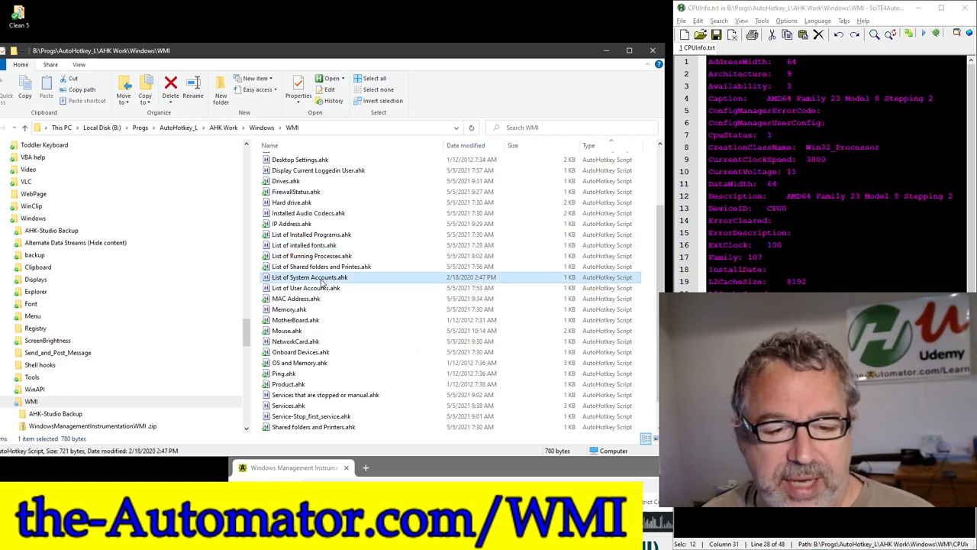
click(289, 309)
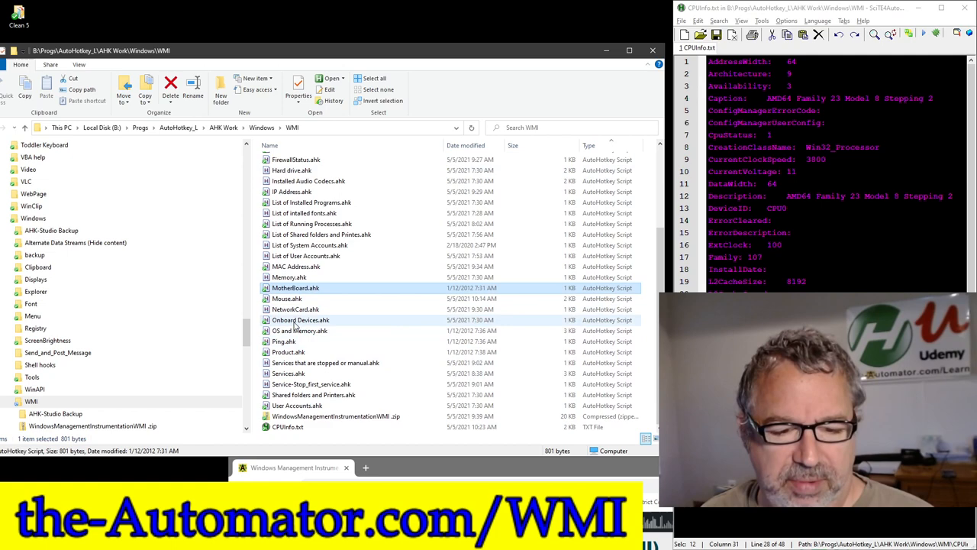
click(288, 298)
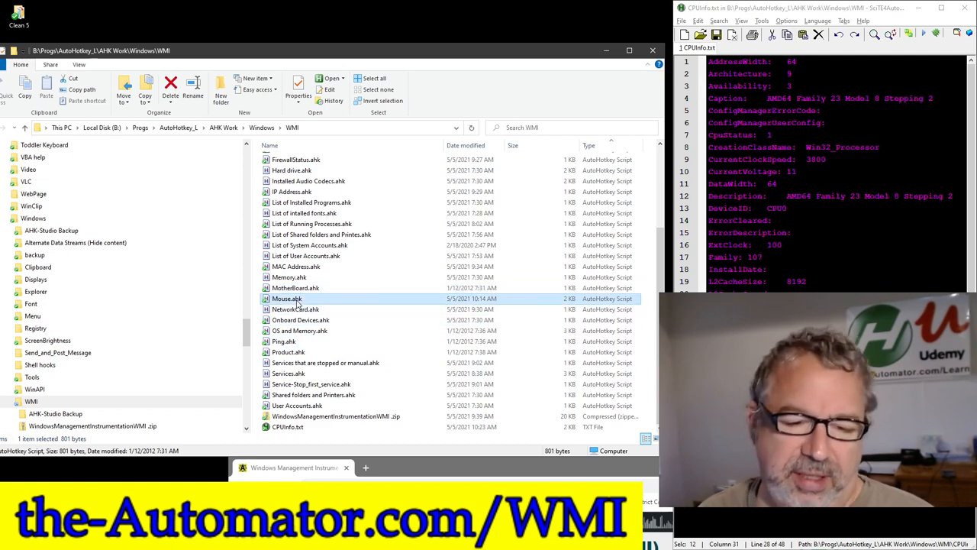
double_click(287, 298)
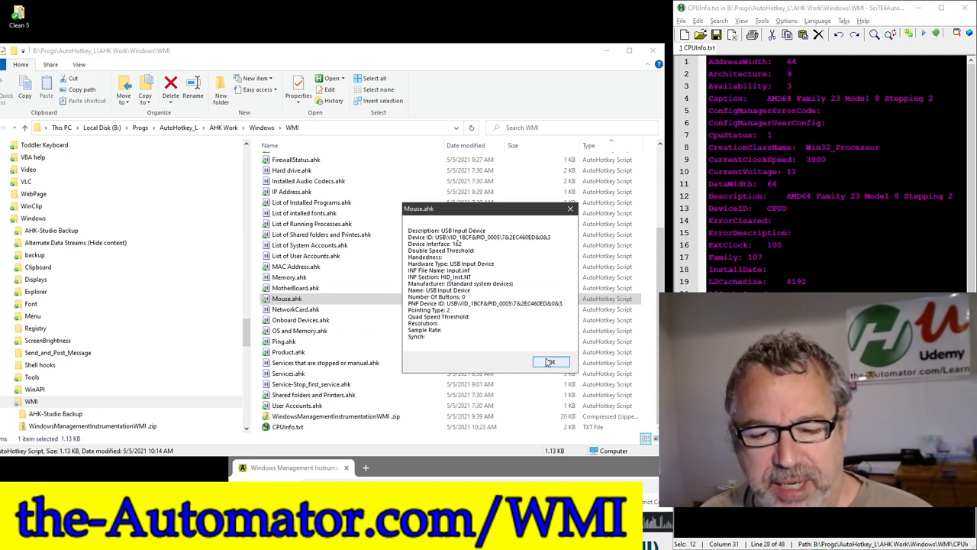
click(551, 361)
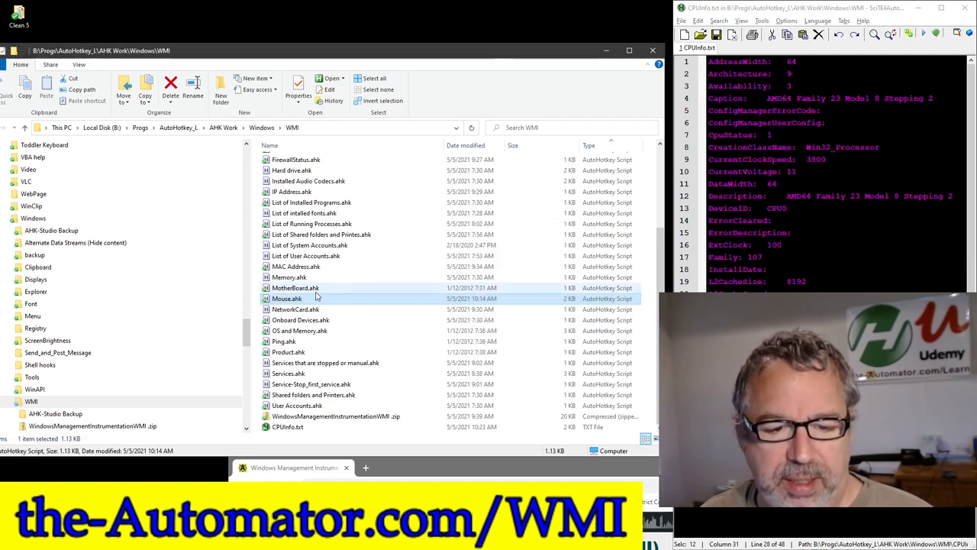
Open Mouse.ahk via Edit Script to review its Win32_PointingDevice query in AHK Studio
right_click(287, 297)
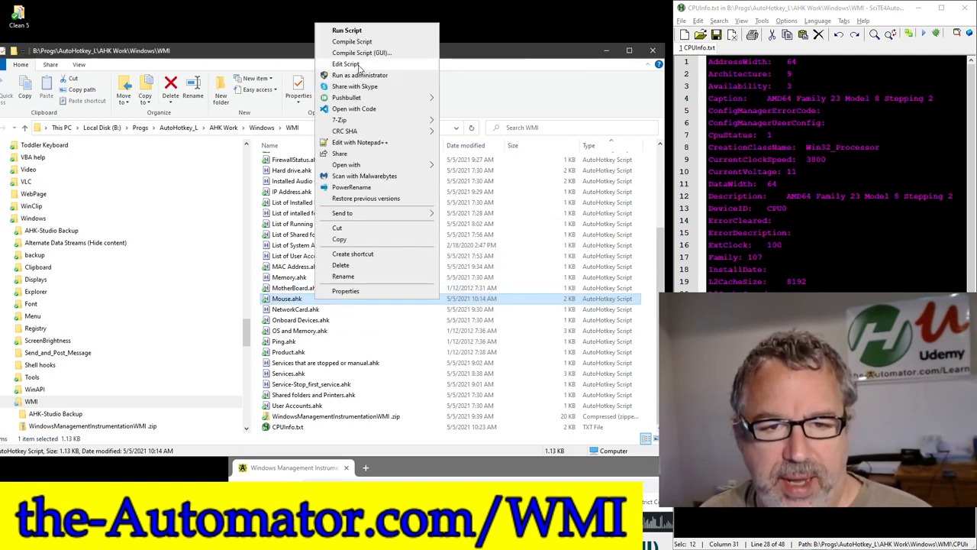
click(346, 64)
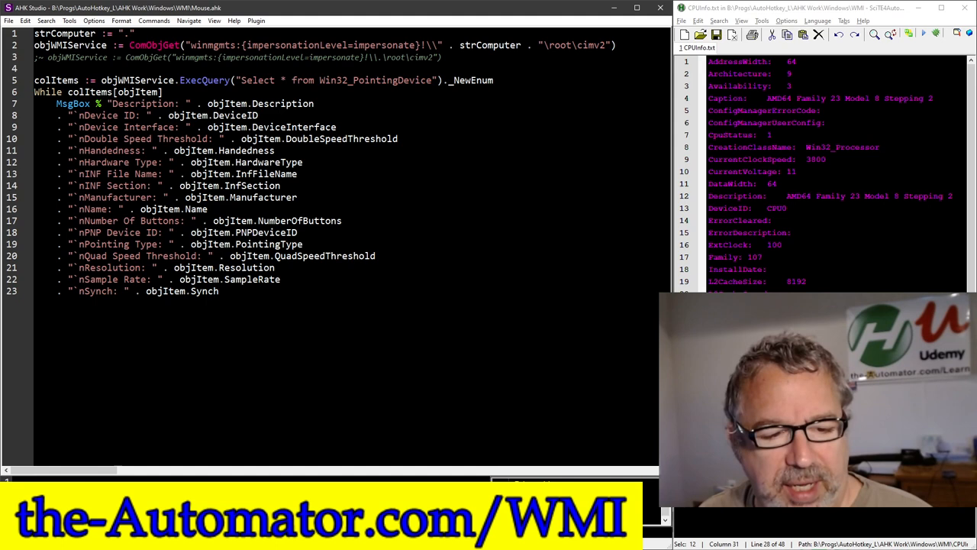
double_click(245, 268)
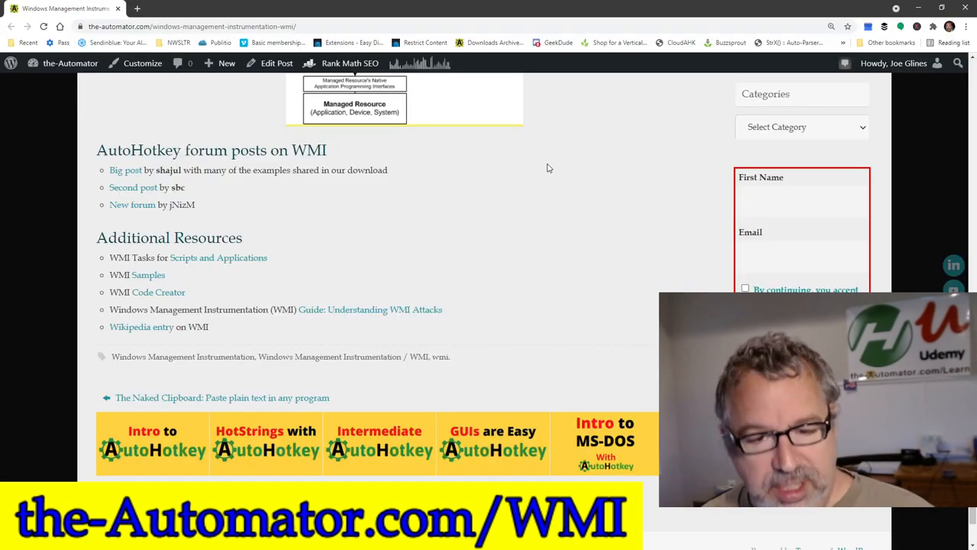
scroll(up, 3)
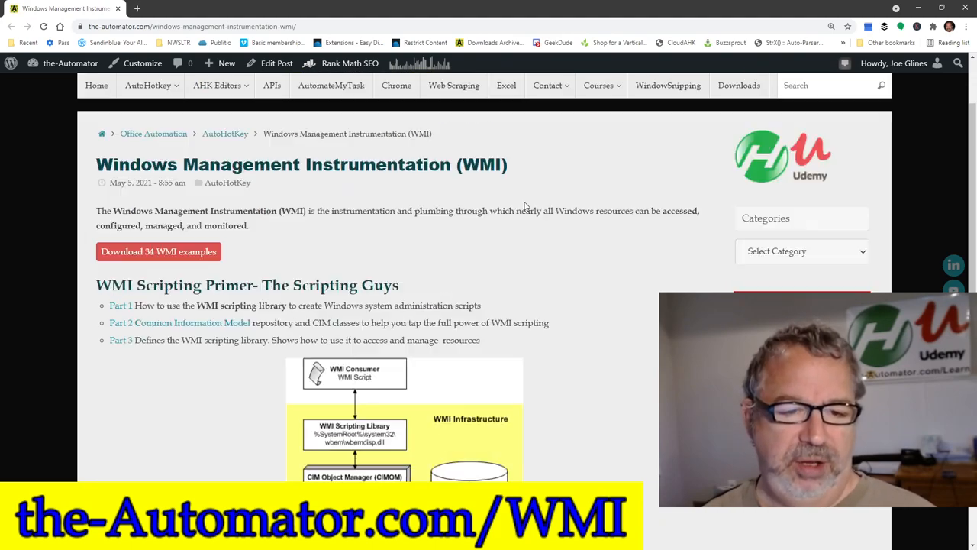
scroll(down, 3)
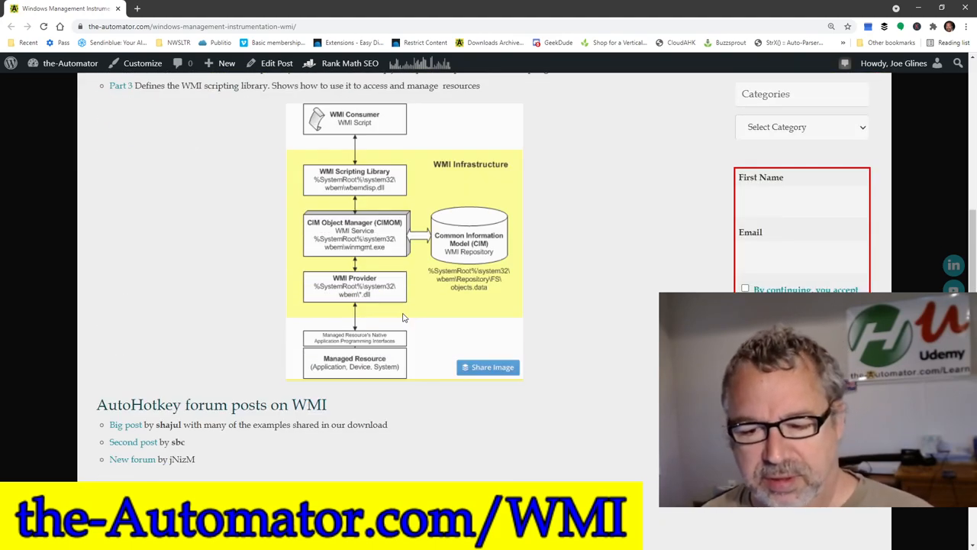
scroll(up, 3)
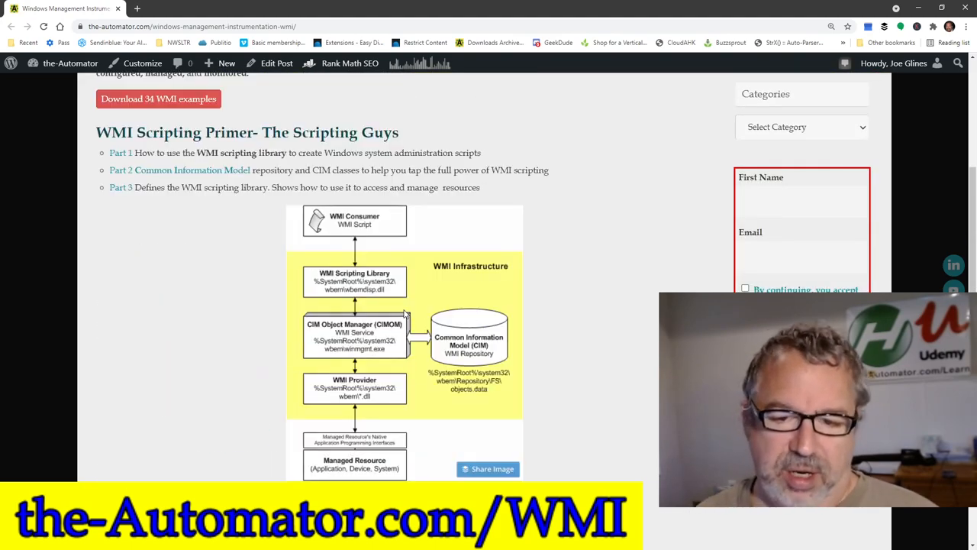
scroll(up, 3)
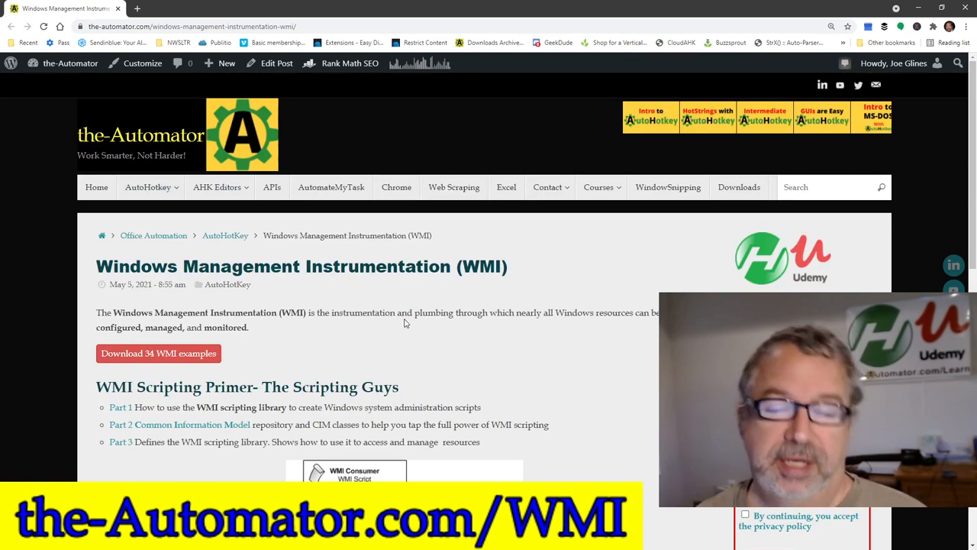
scroll(down, 3)
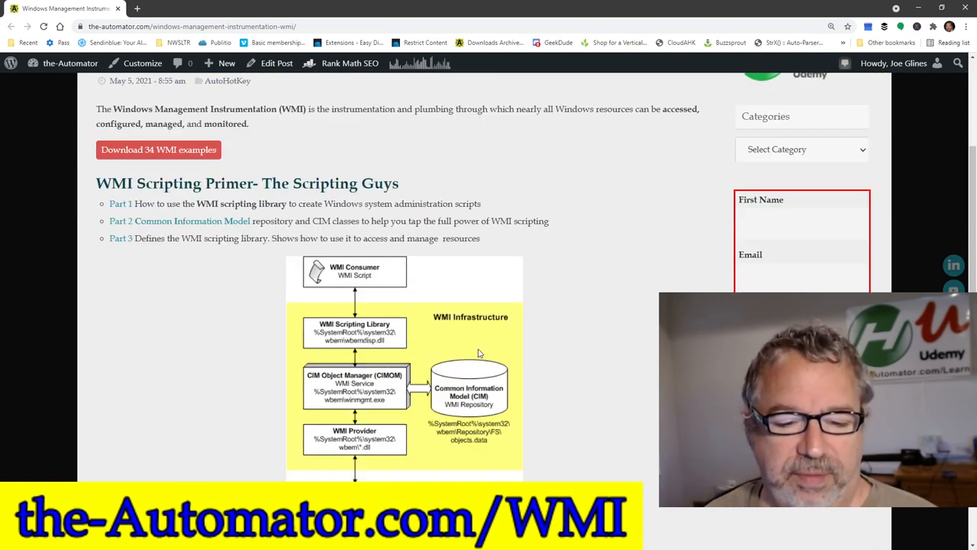
scroll(down, 3)
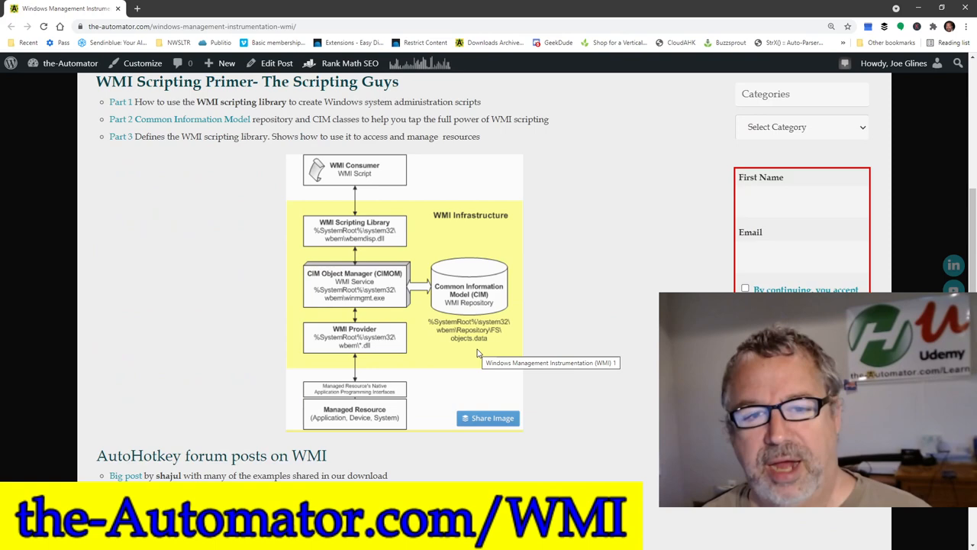